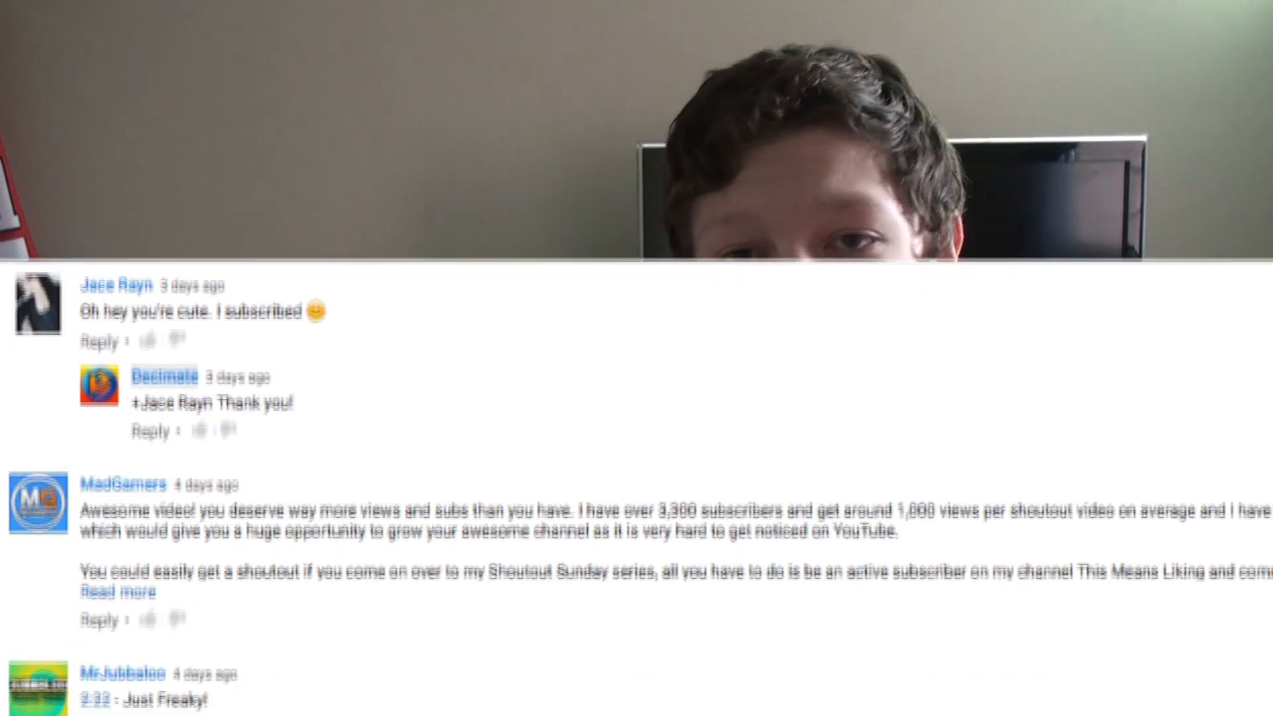
scroll("down", 3)
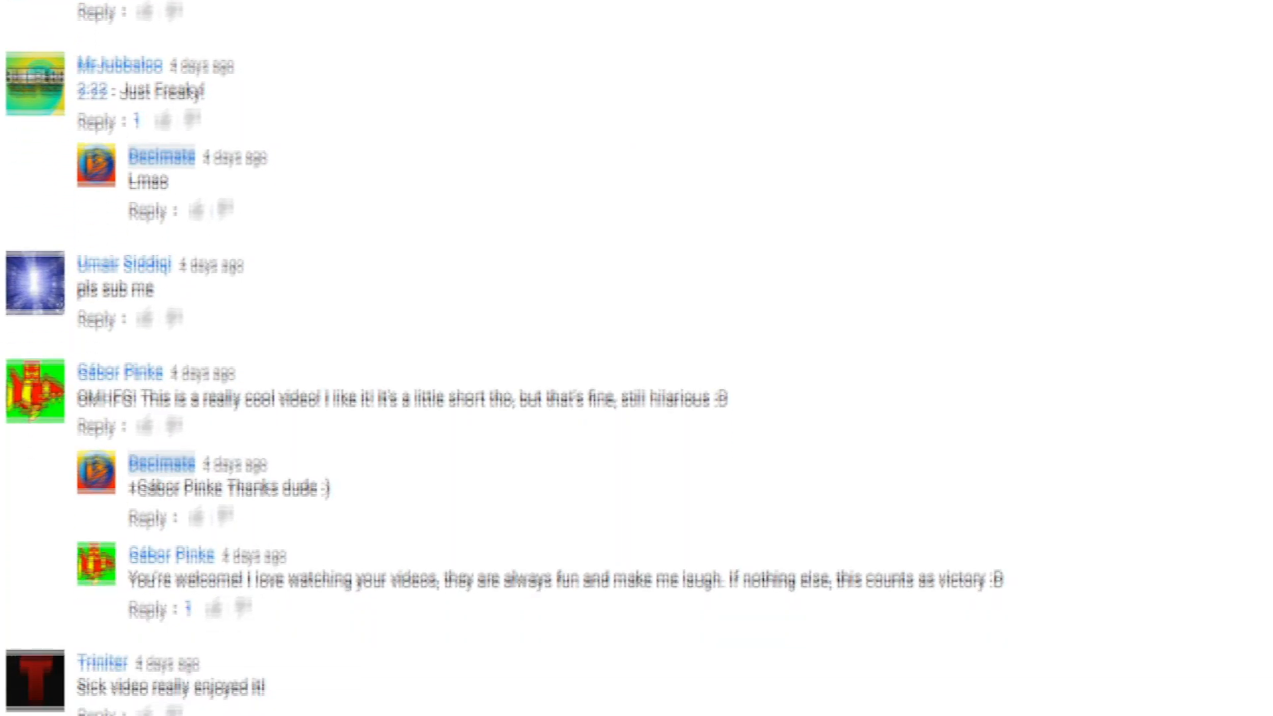
scroll("down", 3)
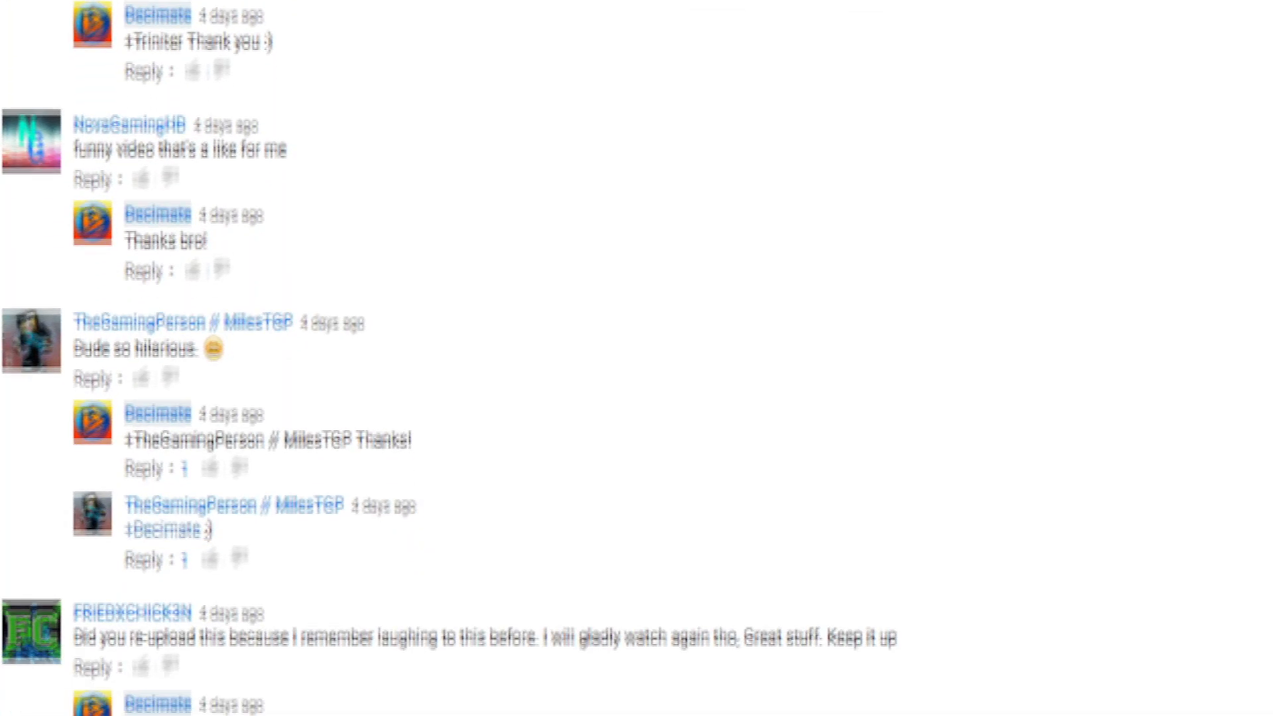
scroll("down", 3)
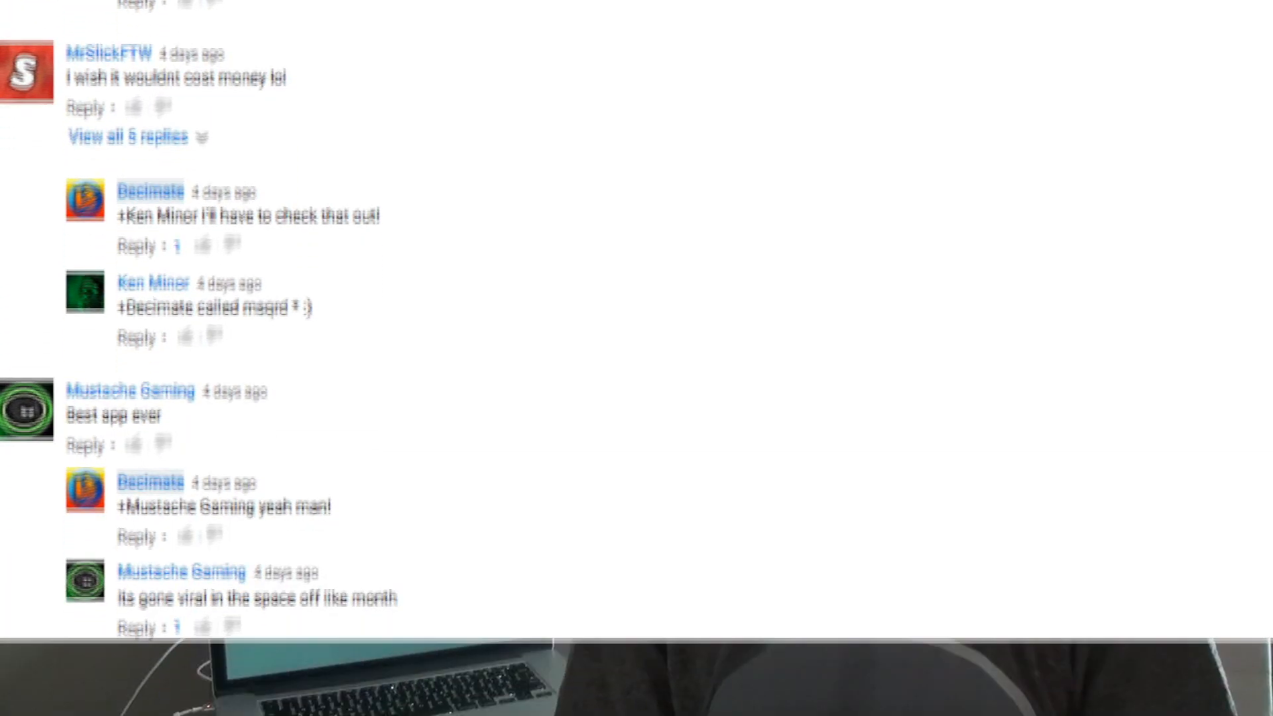
scroll("down", 3)
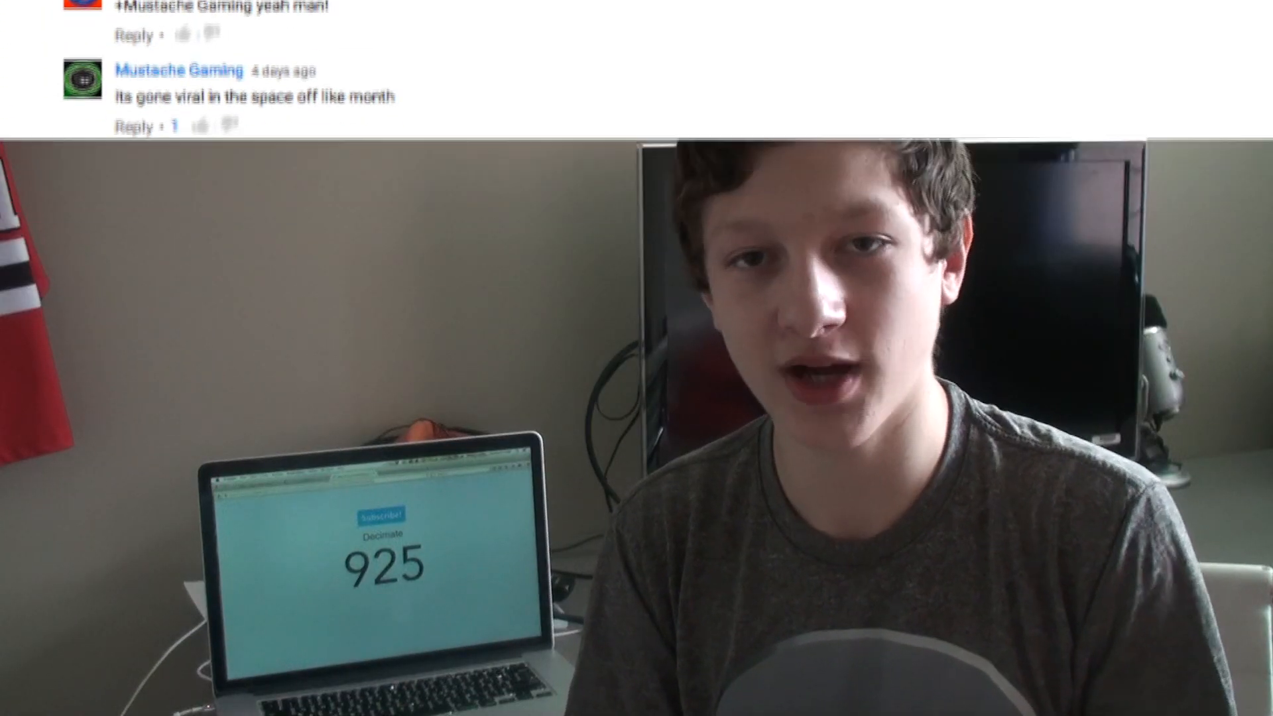